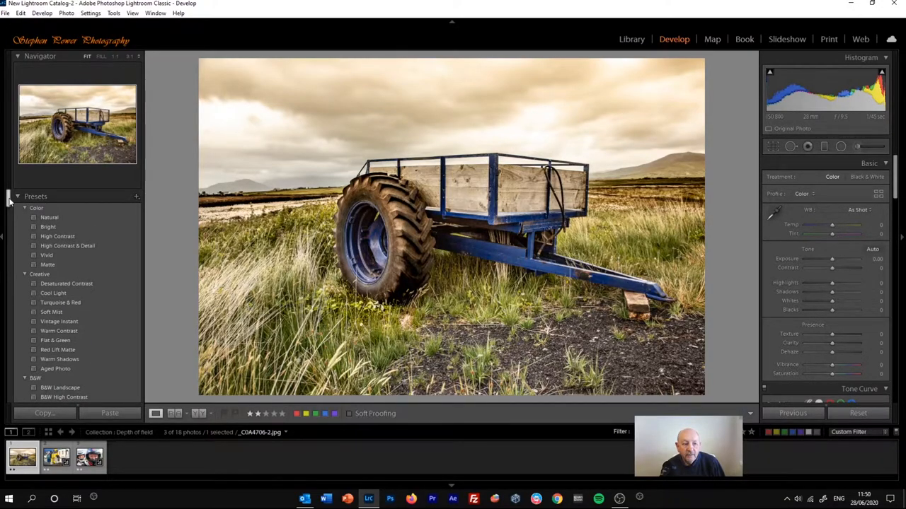
# - Try the B&W Landscape, High Contrast and Low Contrast presets on the trailer photo
pyautogui.scroll(-3)
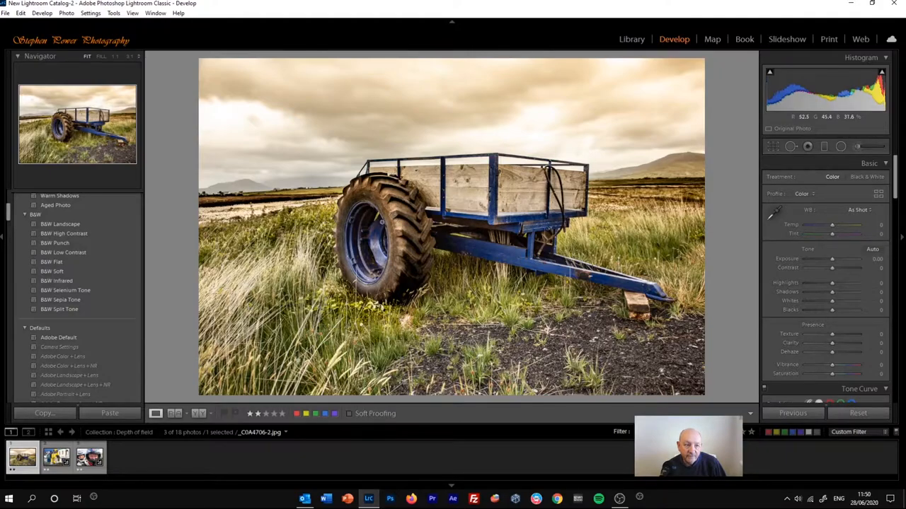
pyautogui.click(51, 271)
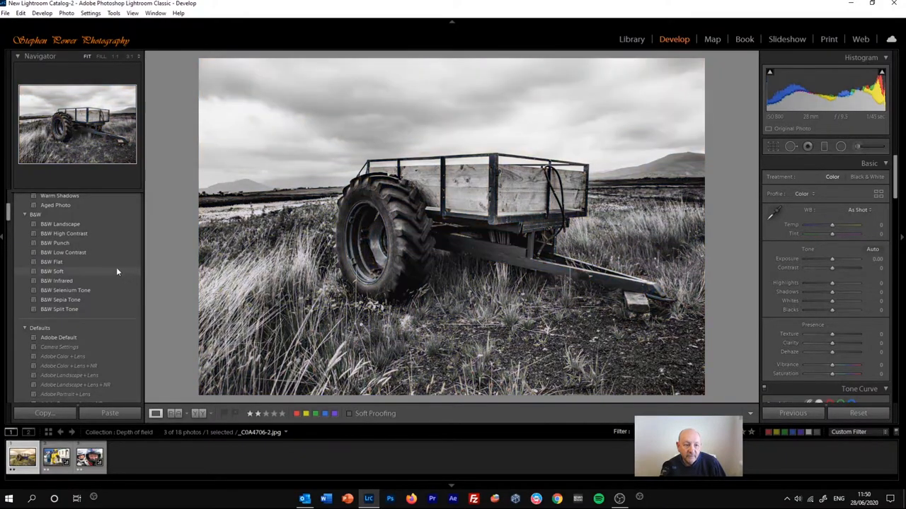
pyautogui.click(60, 224)
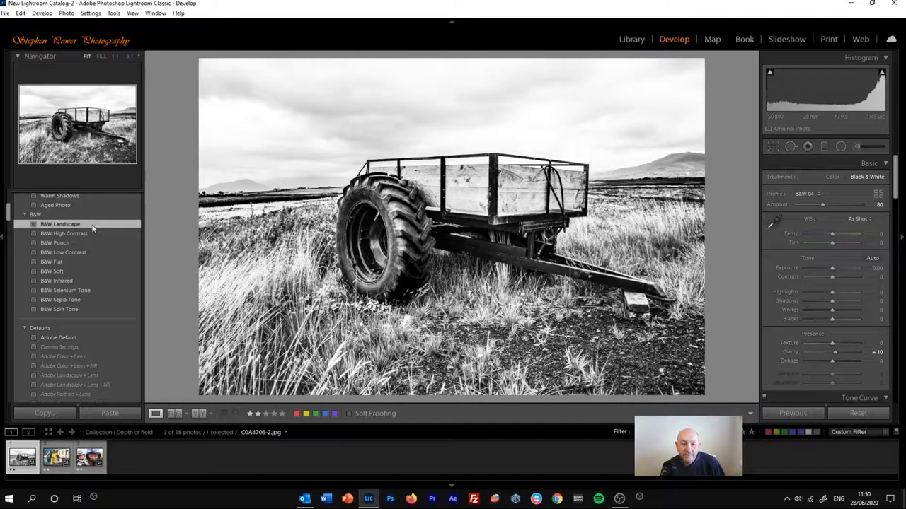
pyautogui.click(64, 233)
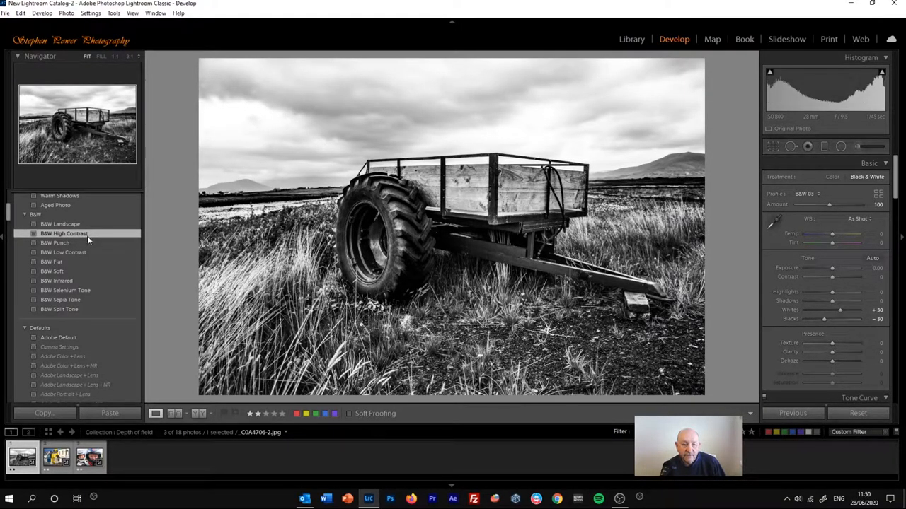
pyautogui.click(53, 243)
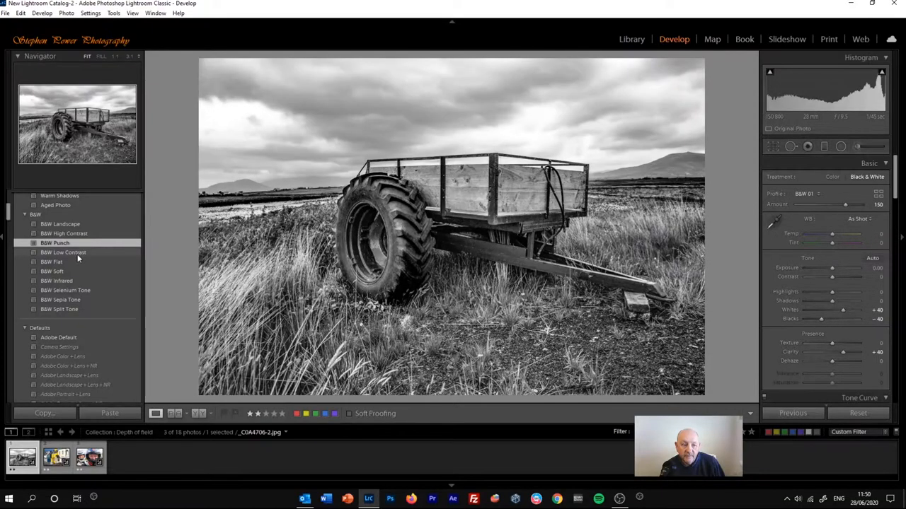
pyautogui.click(63, 252)
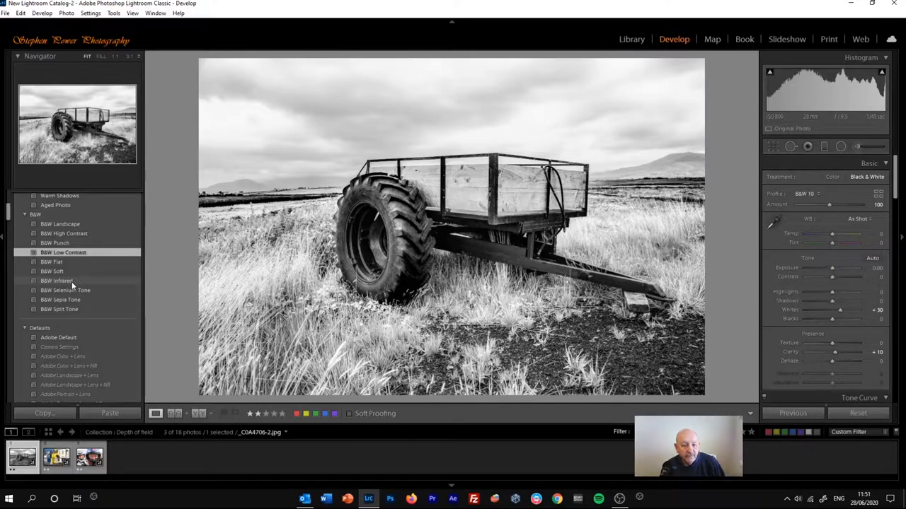
# - Try the Sepia Tone and Split Tone looks, then settle on a neutral black-and-white preset
pyautogui.click(60, 300)
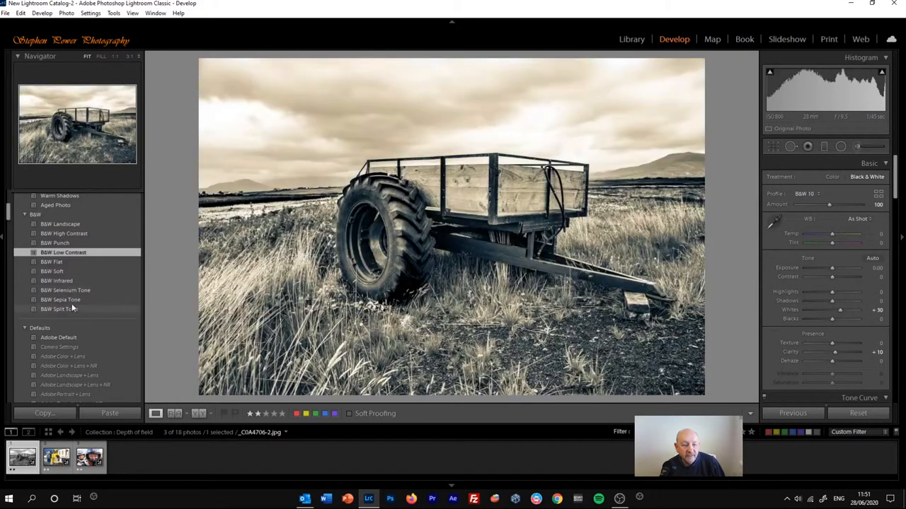
pyautogui.click(60, 308)
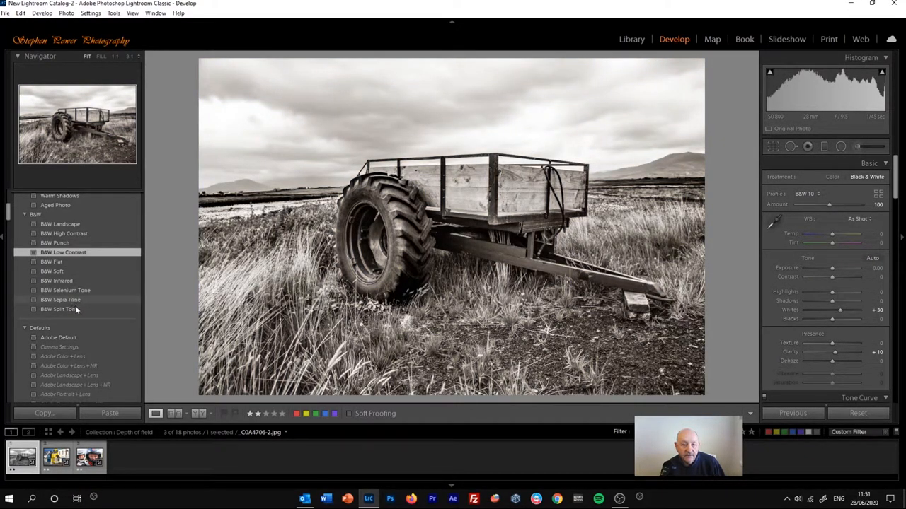
pyautogui.click(59, 309)
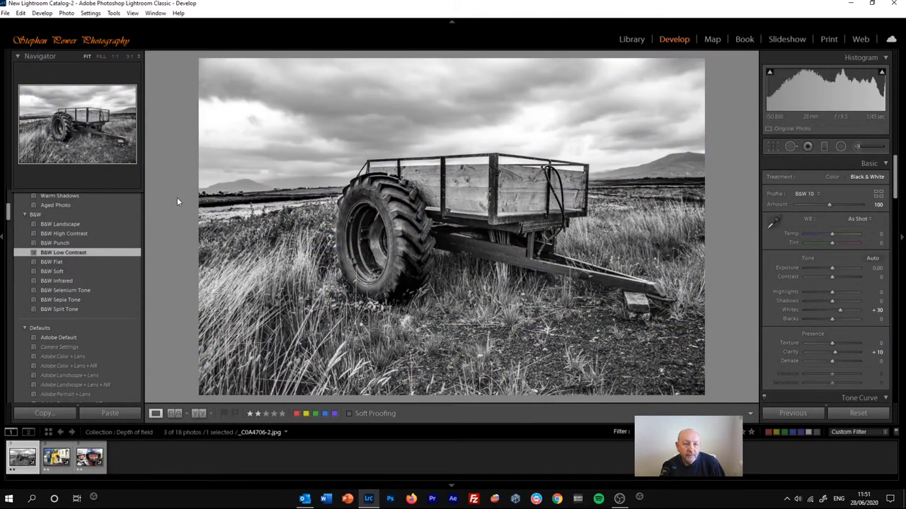
pyautogui.moveTo(7, 218)
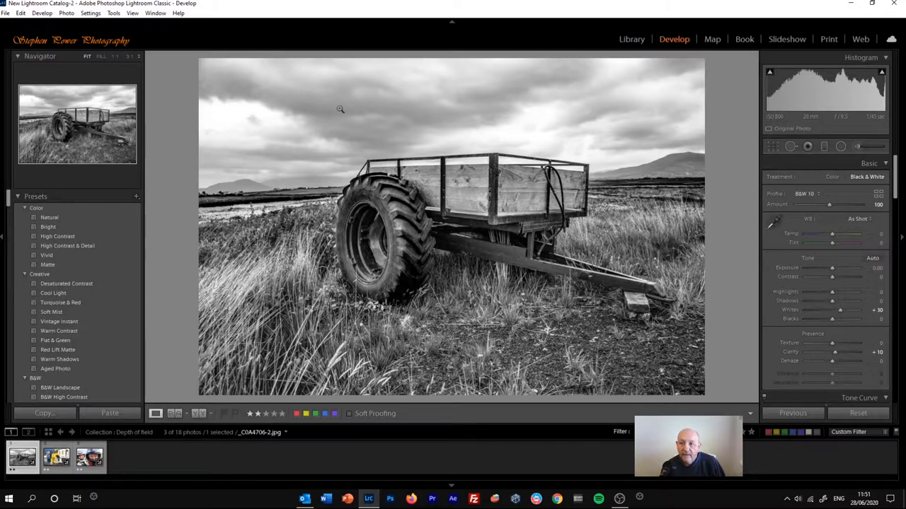
pyautogui.moveTo(3, 239)
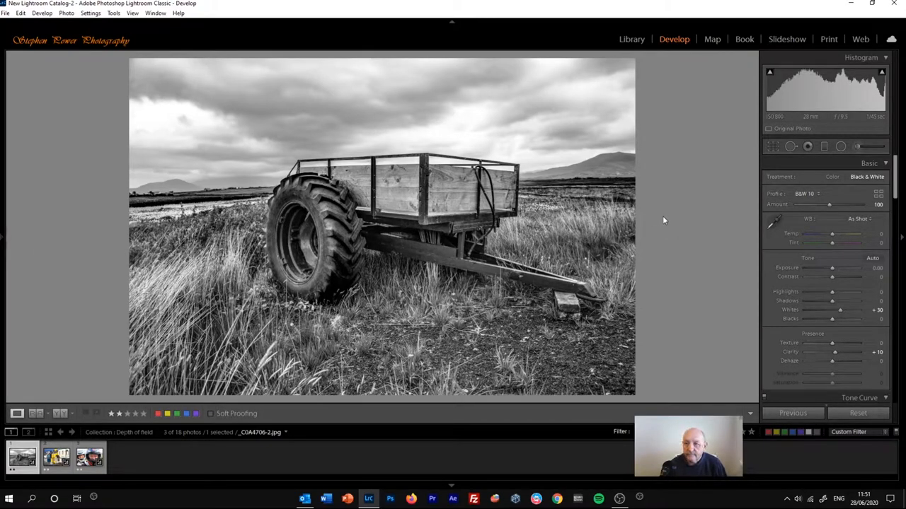
pyautogui.moveTo(673, 44)
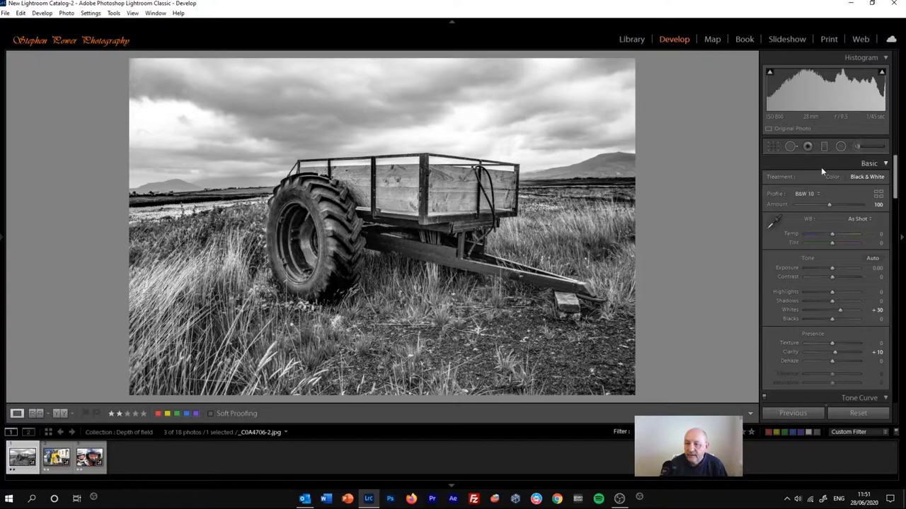
# - Reset the trailer photo to its original colour version
pyautogui.click(832, 175)
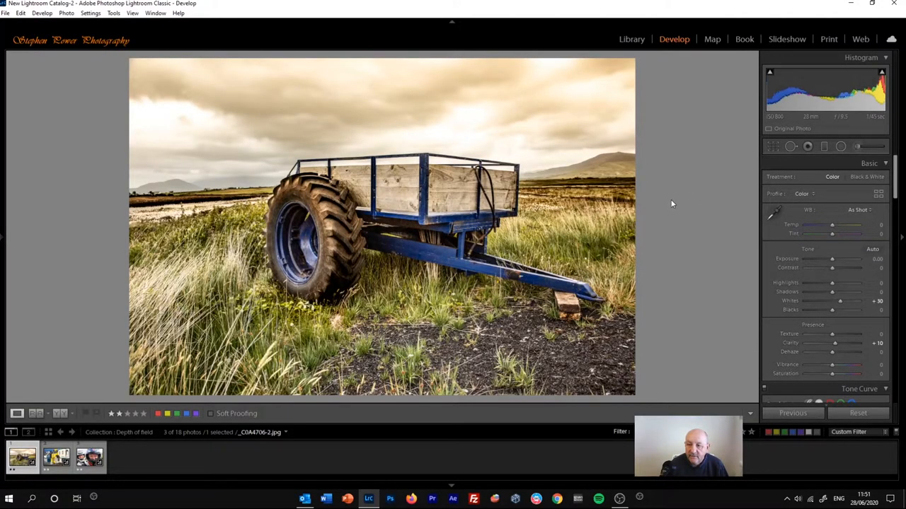
pyautogui.moveTo(697, 195)
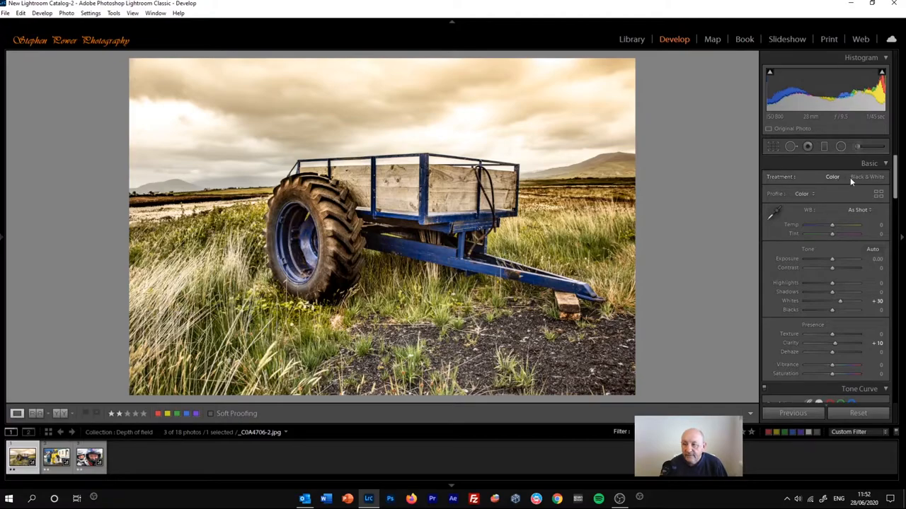
# - Set the Basic panel Treatment to Black & White for the trailer photo
pyautogui.click(866, 175)
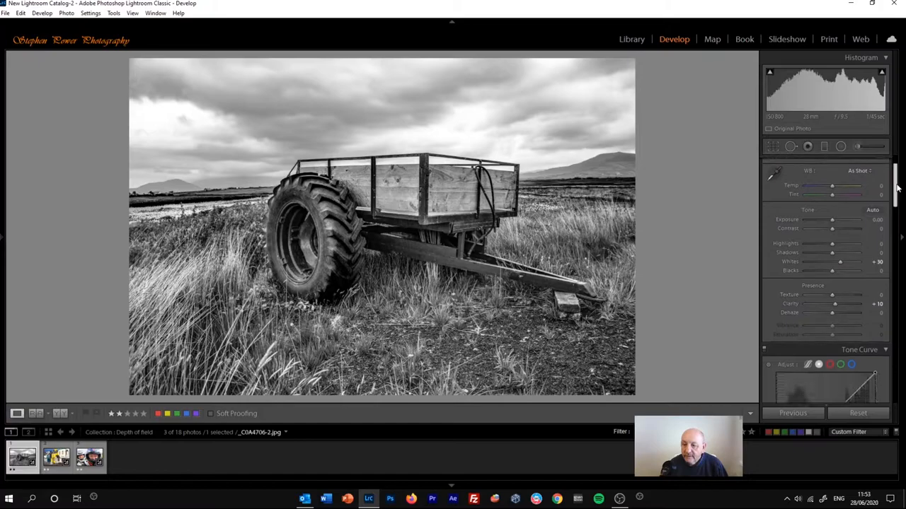
# - Reach the B&W colour mix and nudge two colour channels' grey levels
pyautogui.scroll(-3)
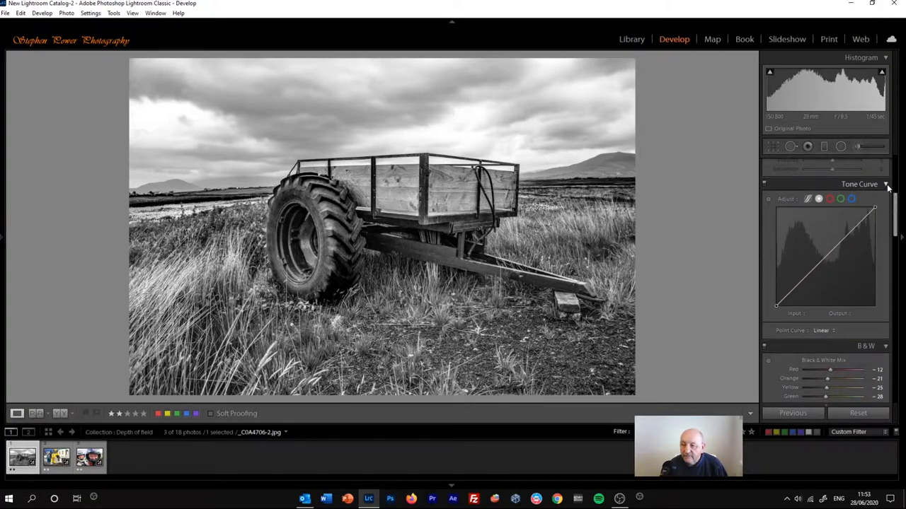
pyautogui.click(859, 184)
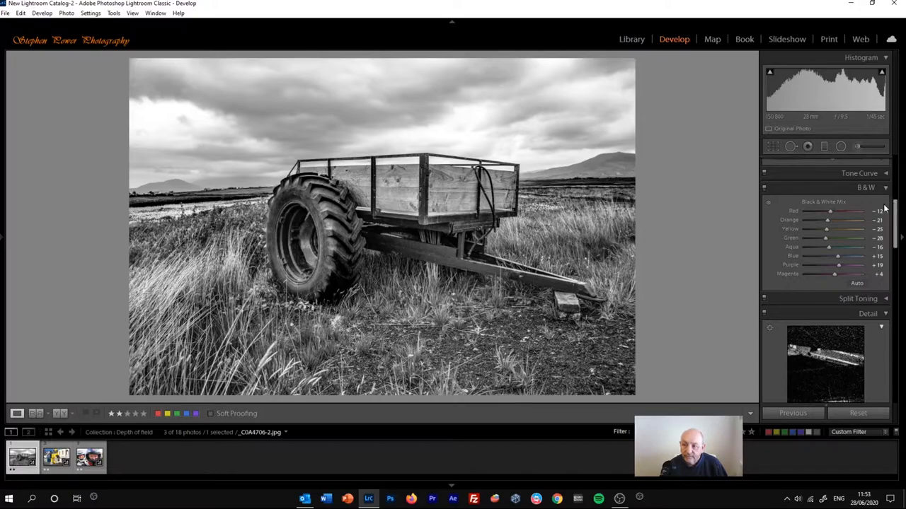
pyautogui.moveTo(874, 189)
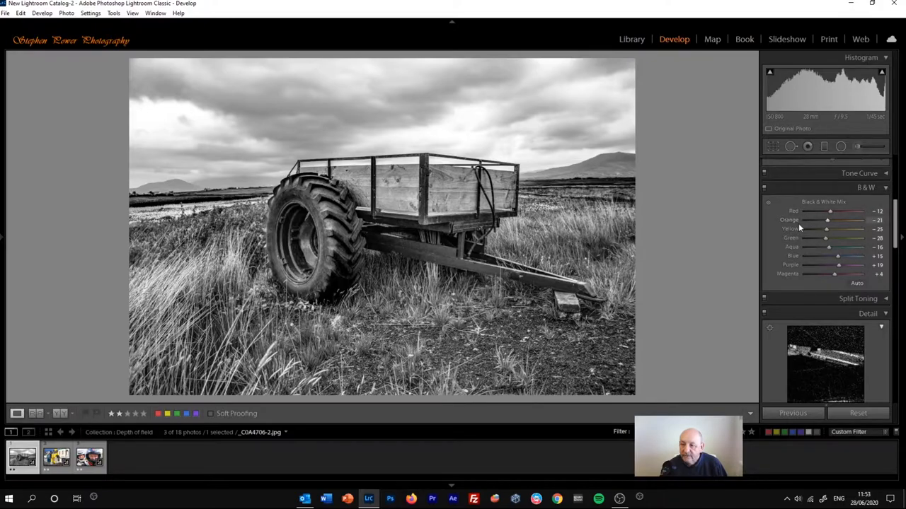
pyautogui.moveTo(832, 211); pyautogui.dragTo(834, 210)
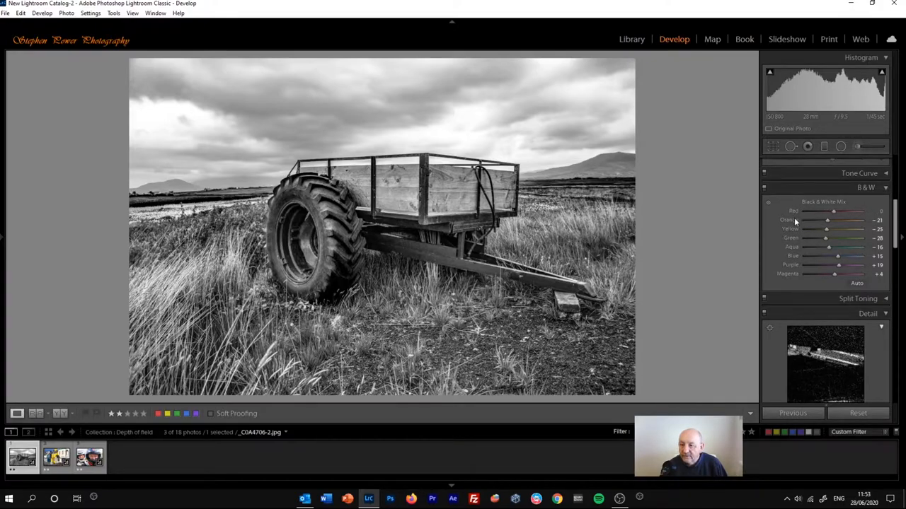
pyautogui.moveTo(837, 229); pyautogui.dragTo(827, 229)
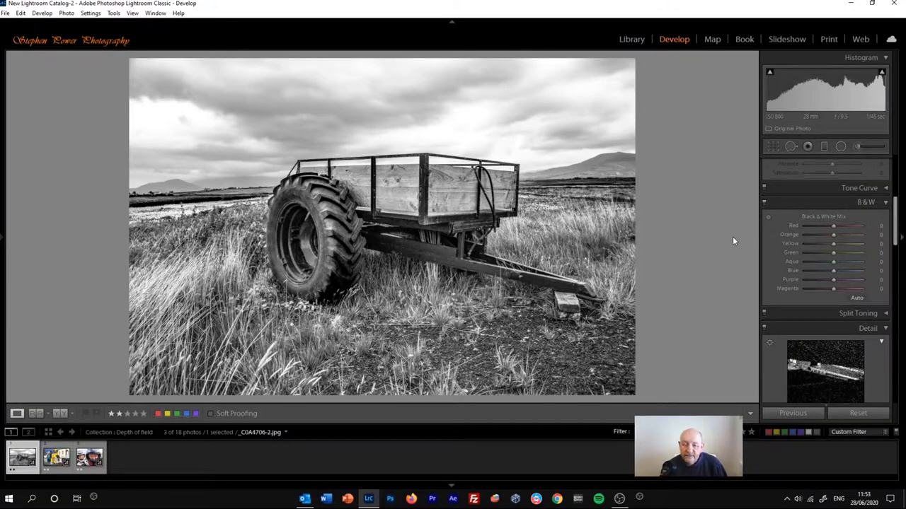
pyautogui.moveTo(640, 300)
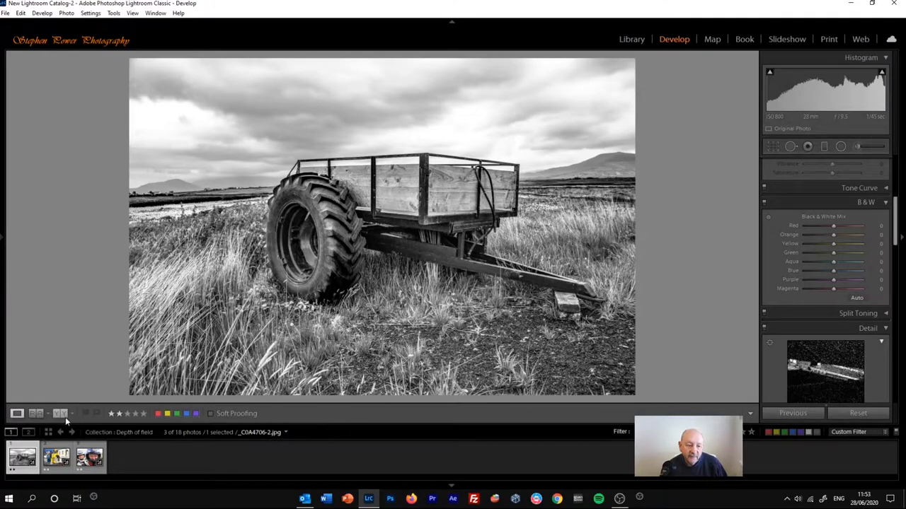
pyautogui.moveTo(62, 413)
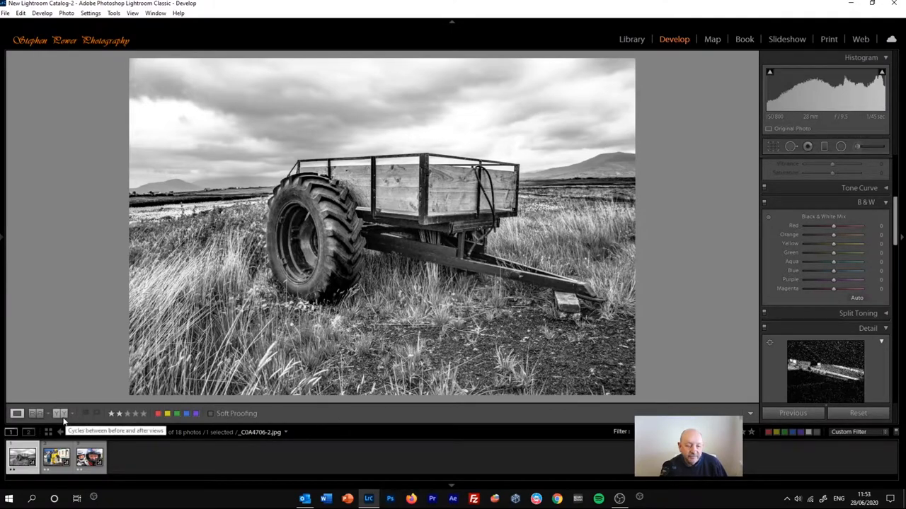
# - In Before/After view, rebalance the blue, purple, magenta and aqua mix for the trailer body
pyautogui.click(62, 413)
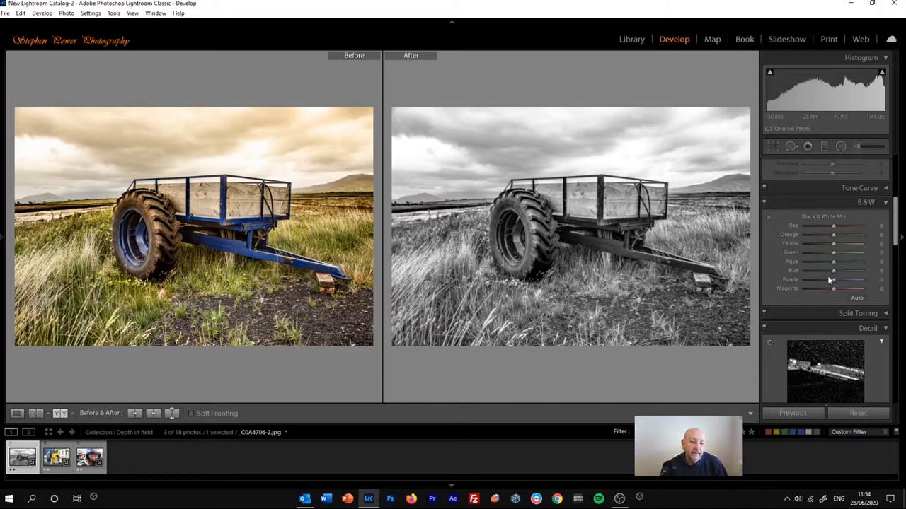
pyautogui.moveTo(219, 247)
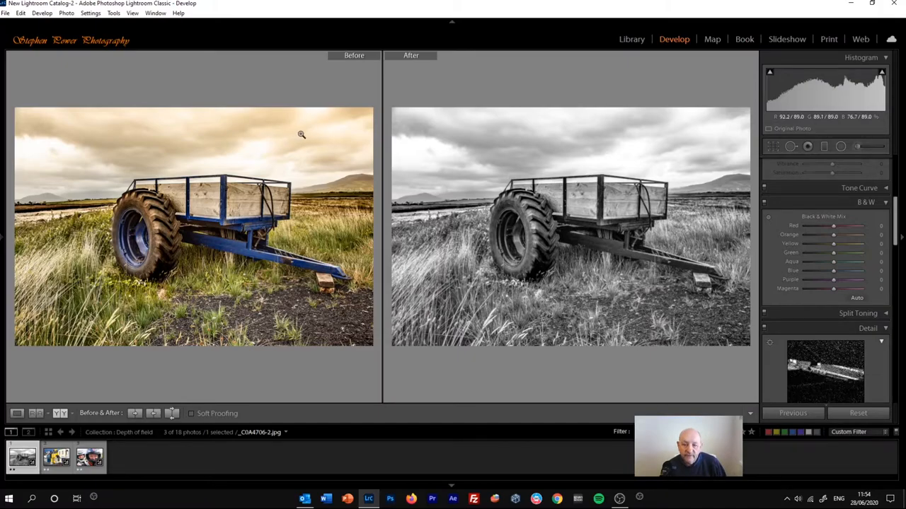
pyautogui.moveTo(294, 150)
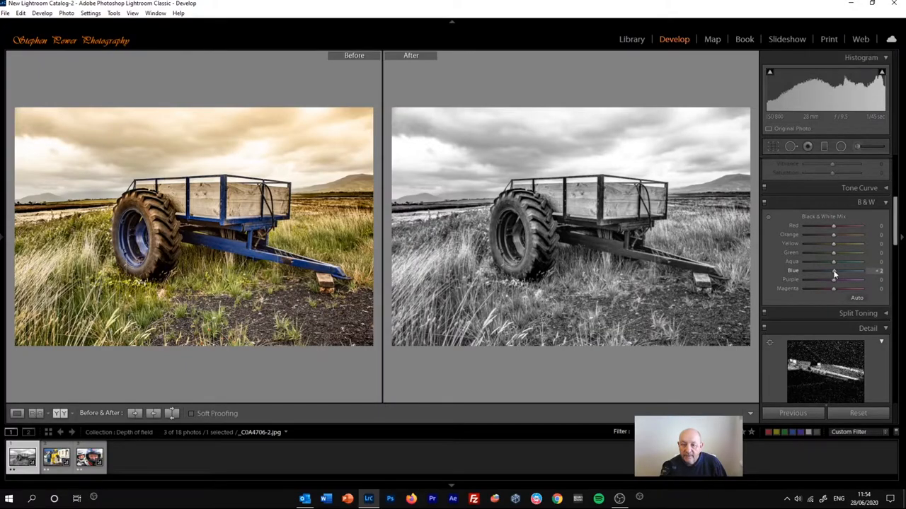
pyautogui.moveTo(833, 270); pyautogui.dragTo(846, 271)
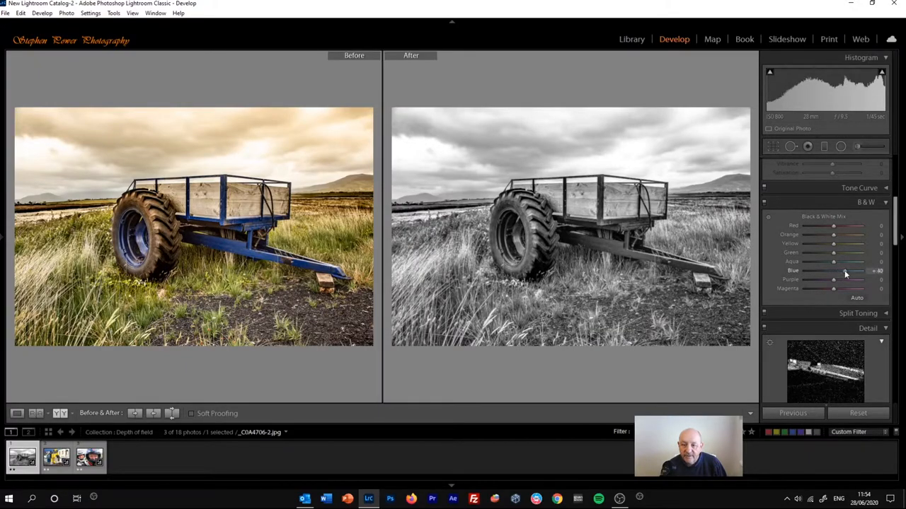
pyautogui.moveTo(832, 270); pyautogui.dragTo(858, 270)
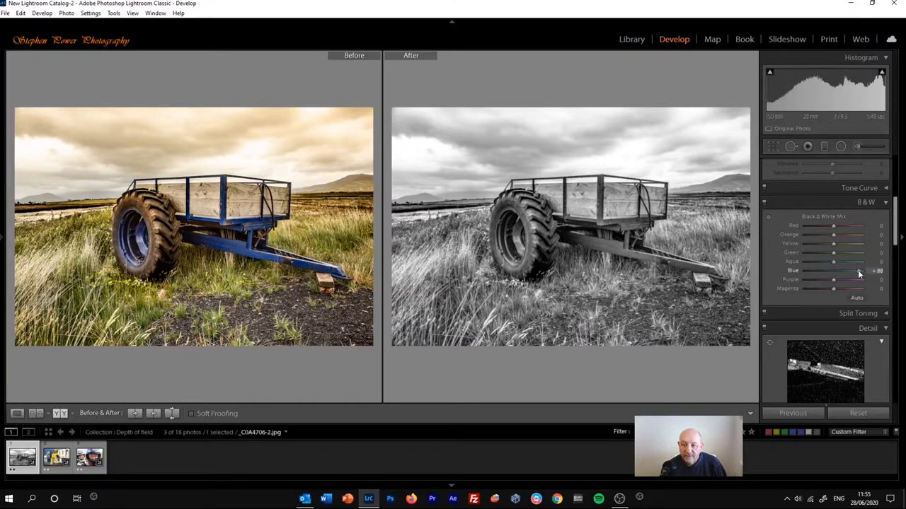
pyautogui.moveTo(833, 271); pyautogui.dragTo(840, 270)
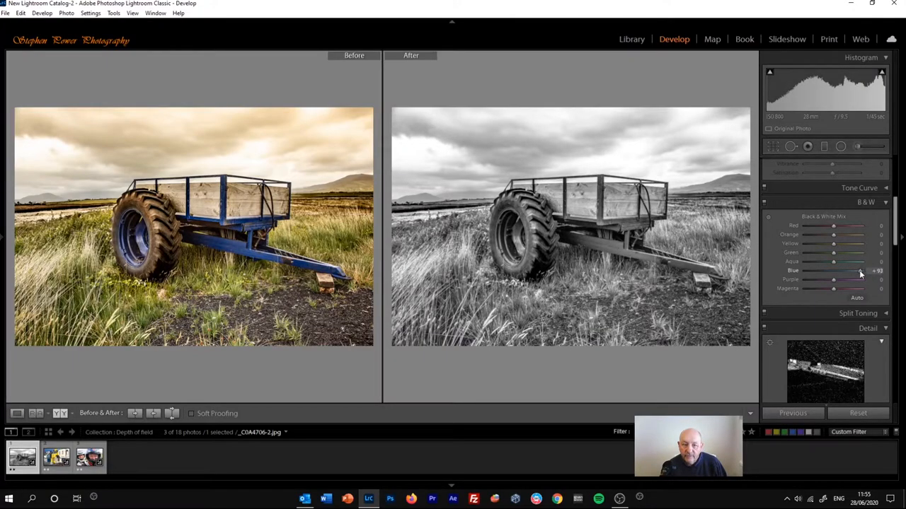
pyautogui.moveTo(860, 270); pyautogui.dragTo(846, 271)
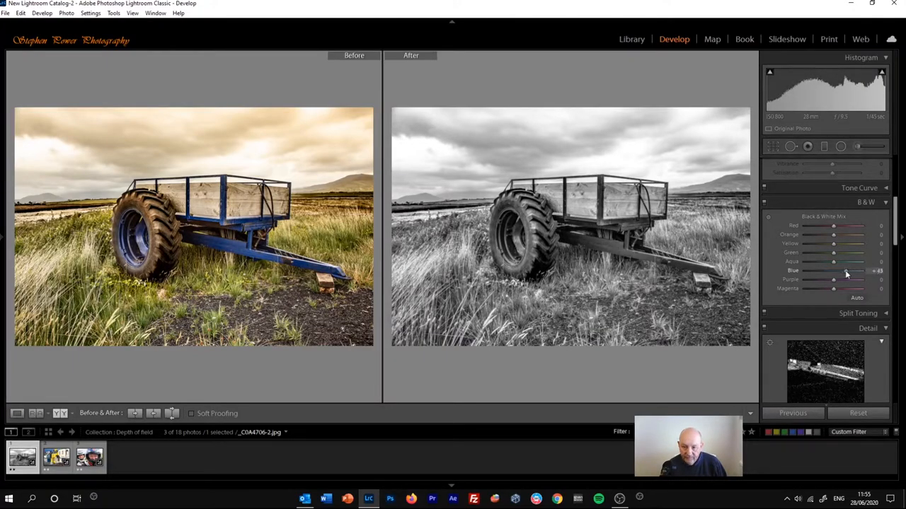
pyautogui.moveTo(832, 270); pyautogui.dragTo(846, 271)
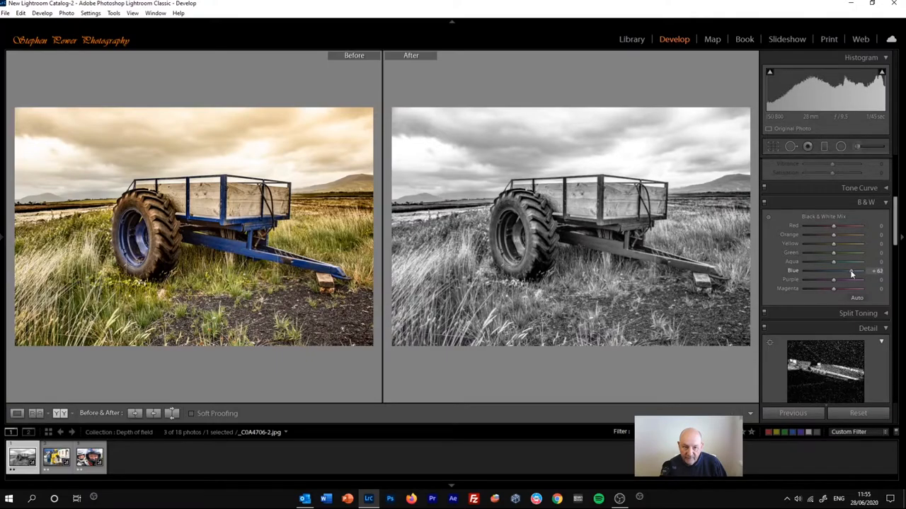
pyautogui.moveTo(842, 270); pyautogui.dragTo(856, 271)
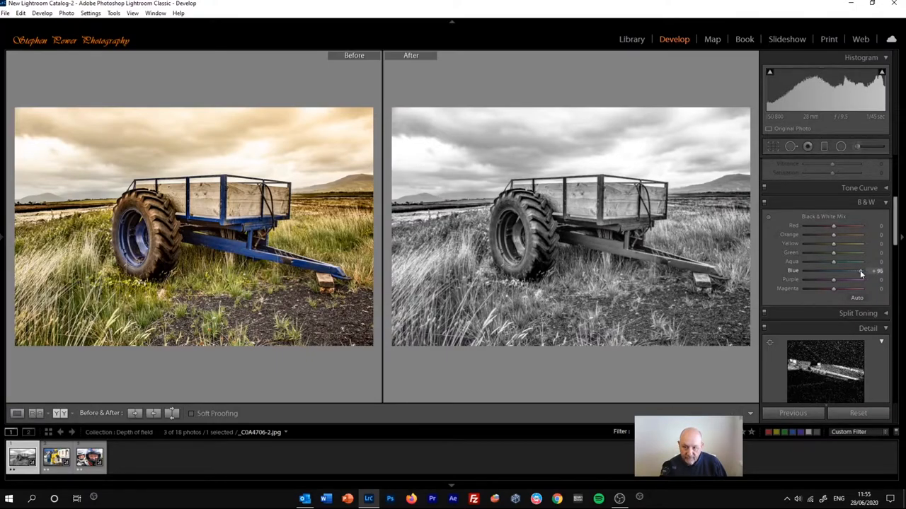
pyautogui.moveTo(860, 272); pyautogui.dragTo(830, 272)
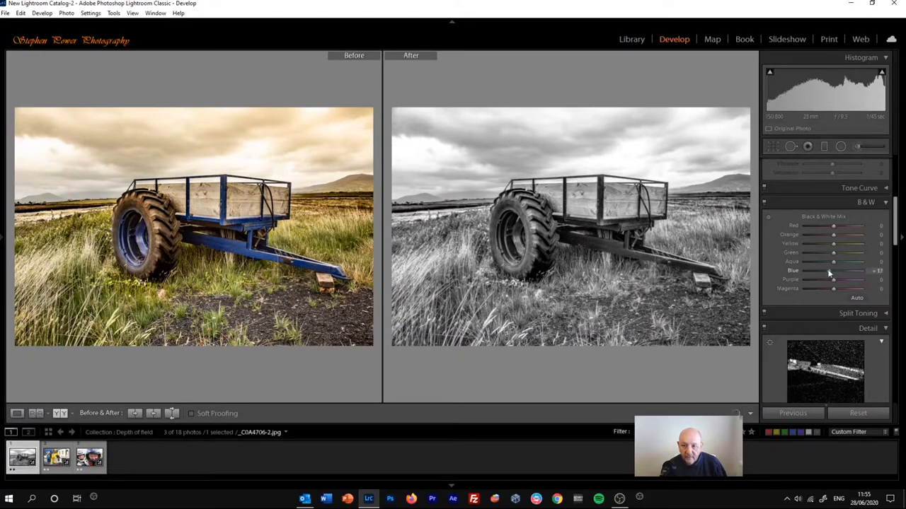
pyautogui.moveTo(832, 271); pyautogui.dragTo(818, 271)
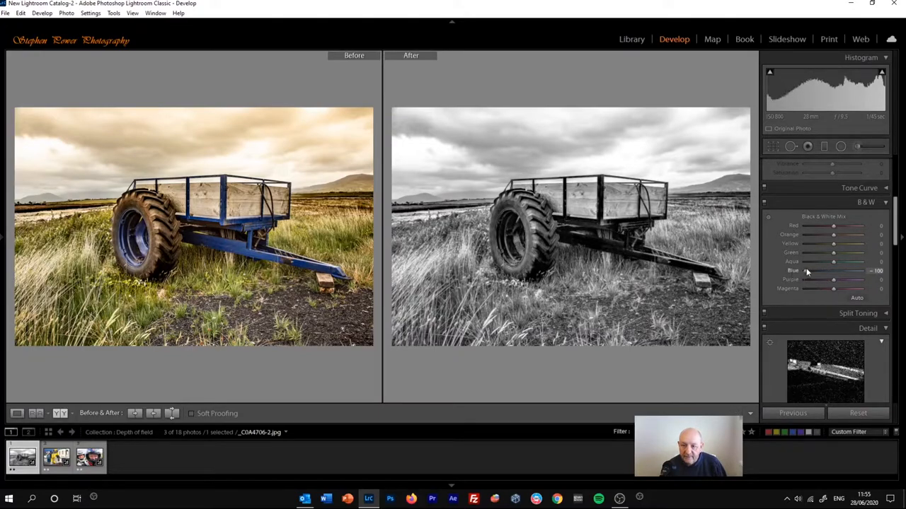
pyautogui.moveTo(800, 270); pyautogui.dragTo(824, 270)
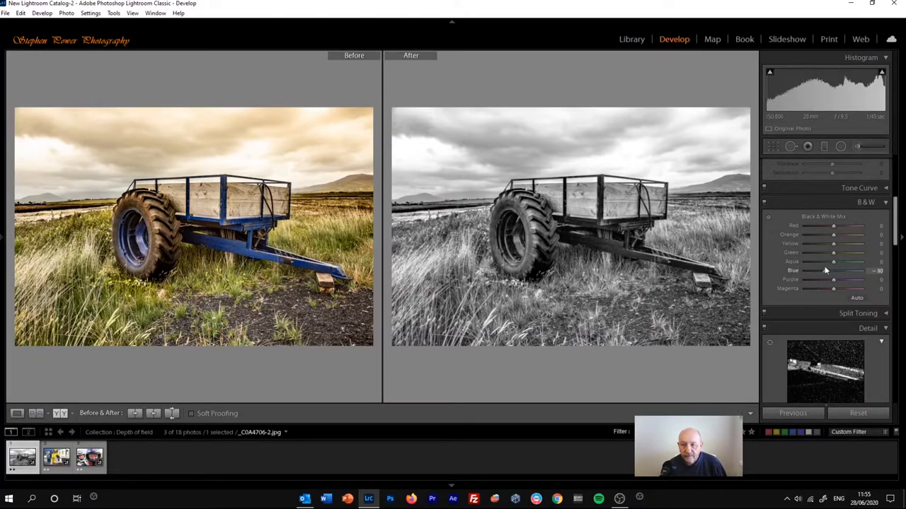
pyautogui.moveTo(834, 270); pyautogui.dragTo(842, 270)
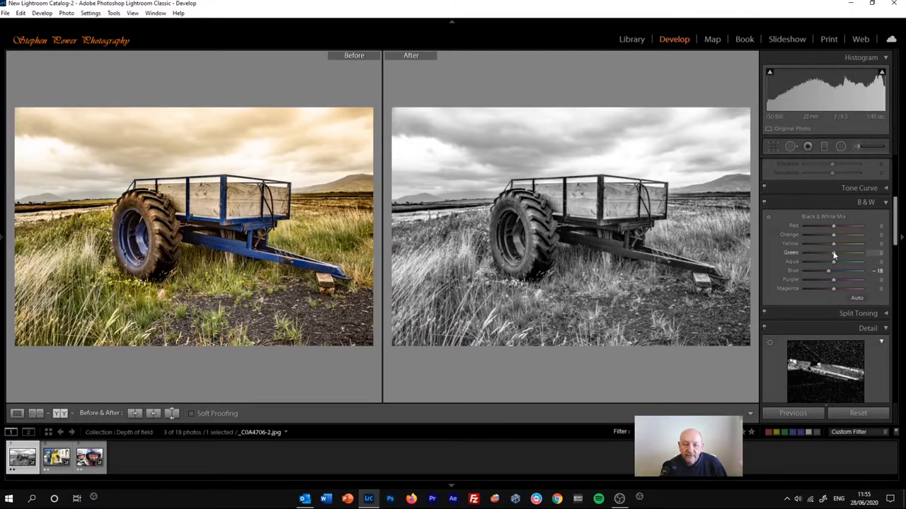
# - Lighten the green and aqua tones and darken the yellow dry-grass tones of the field
pyautogui.moveTo(834, 251); pyautogui.dragTo(837, 252)
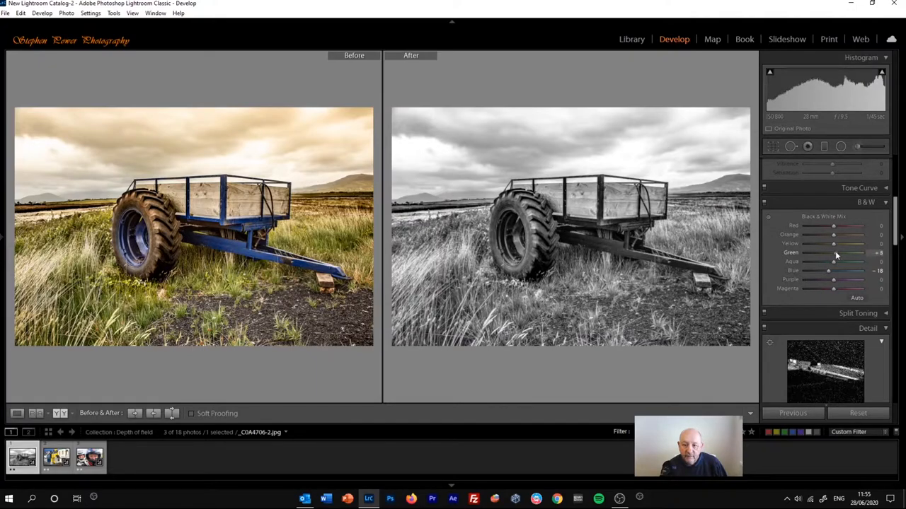
pyautogui.moveTo(834, 252); pyautogui.dragTo(857, 252)
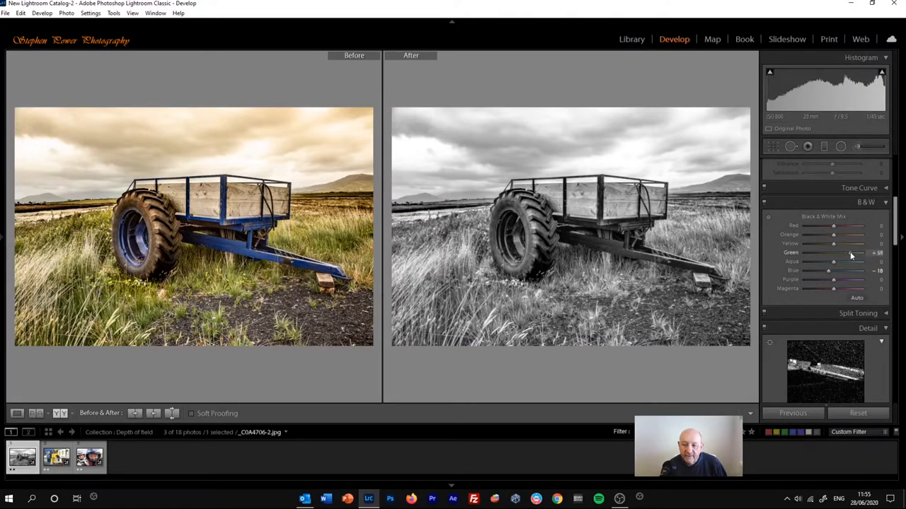
pyautogui.moveTo(851, 255)
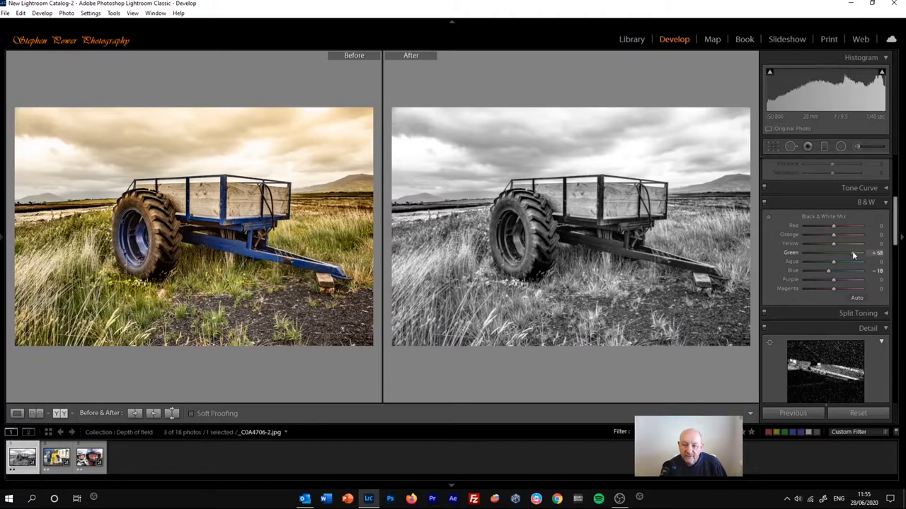
pyautogui.moveTo(834, 252); pyautogui.dragTo(832, 252)
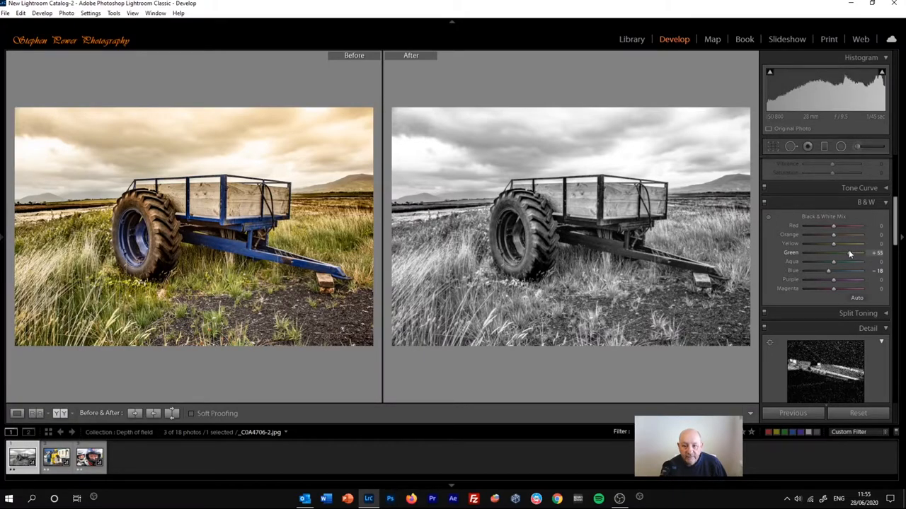
pyautogui.moveTo(833, 252); pyautogui.dragTo(846, 252)
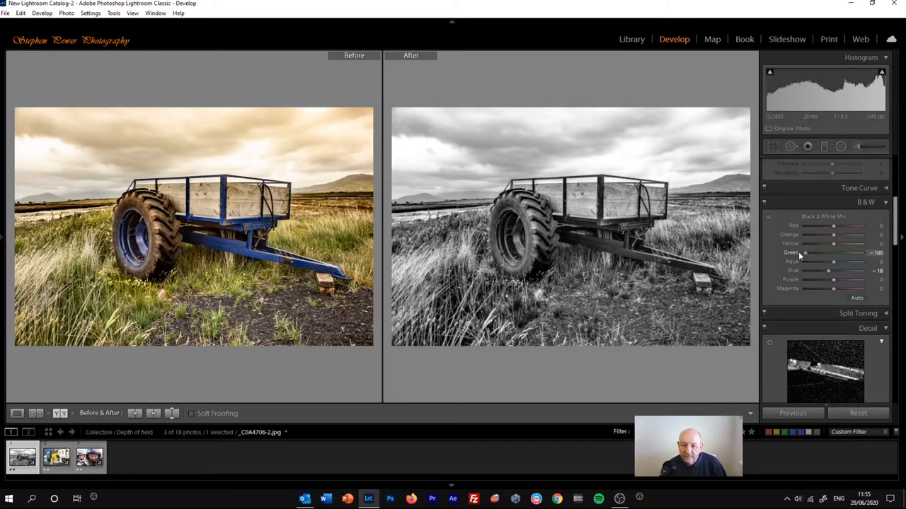
pyautogui.moveTo(804, 252); pyautogui.dragTo(809, 252)
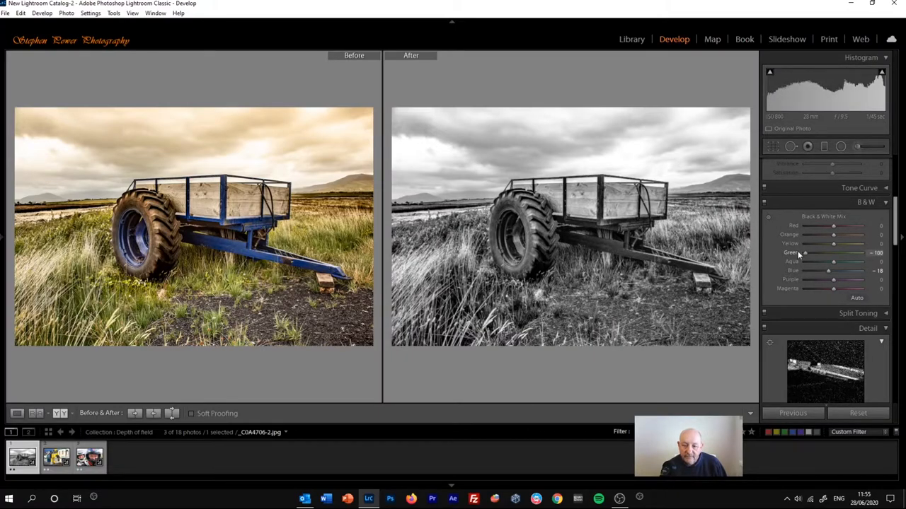
pyautogui.moveTo(804, 252); pyautogui.dragTo(813, 252)
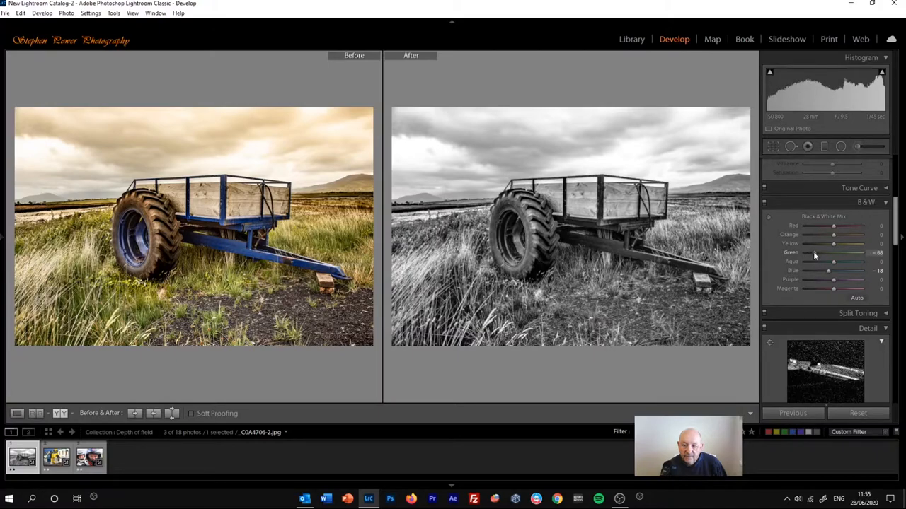
pyautogui.moveTo(834, 252); pyautogui.dragTo(851, 251)
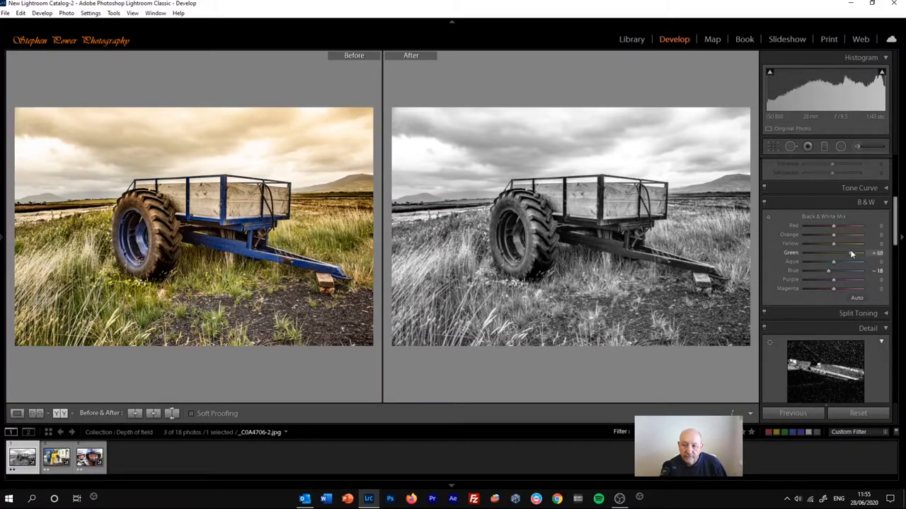
pyautogui.moveTo(852, 252); pyautogui.dragTo(832, 252)
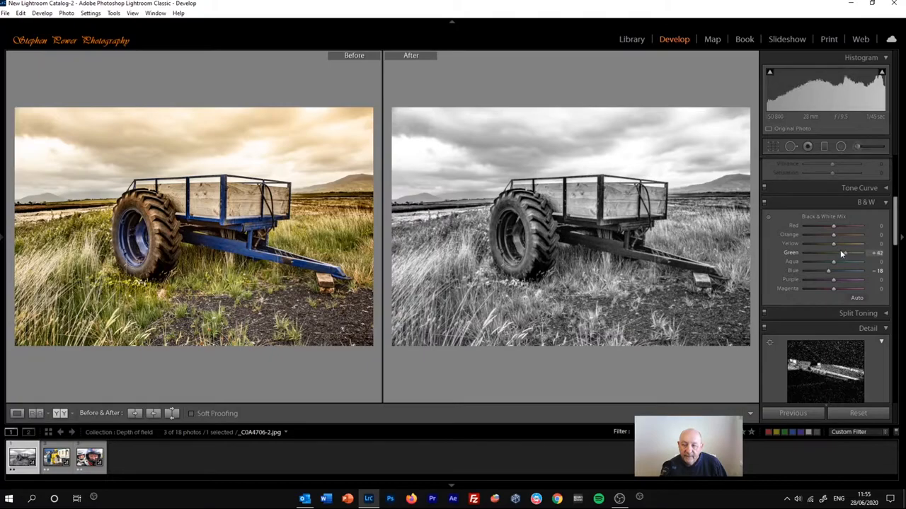
pyautogui.moveTo(833, 252); pyautogui.dragTo(849, 252)
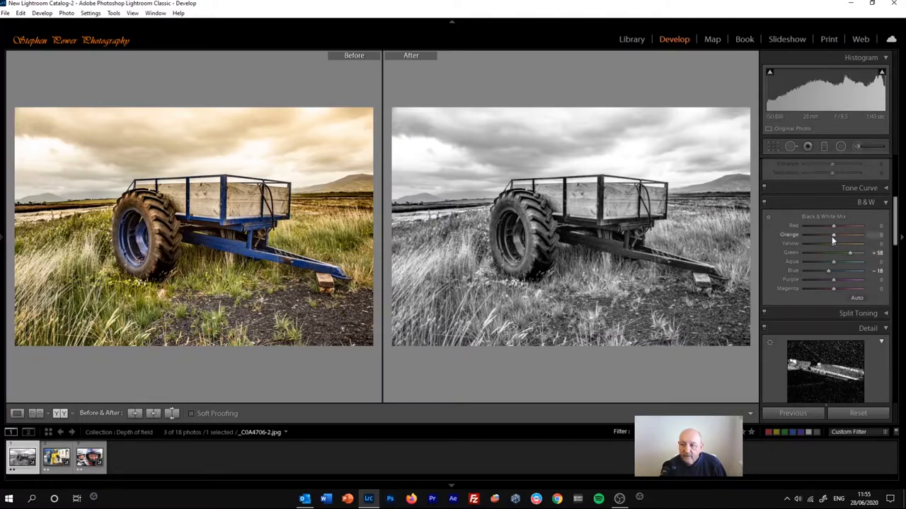
# - Fine-tune another colour's share of the black-and-white mix, pulling it slightly darker
pyautogui.moveTo(834, 235); pyautogui.dragTo(831, 235)
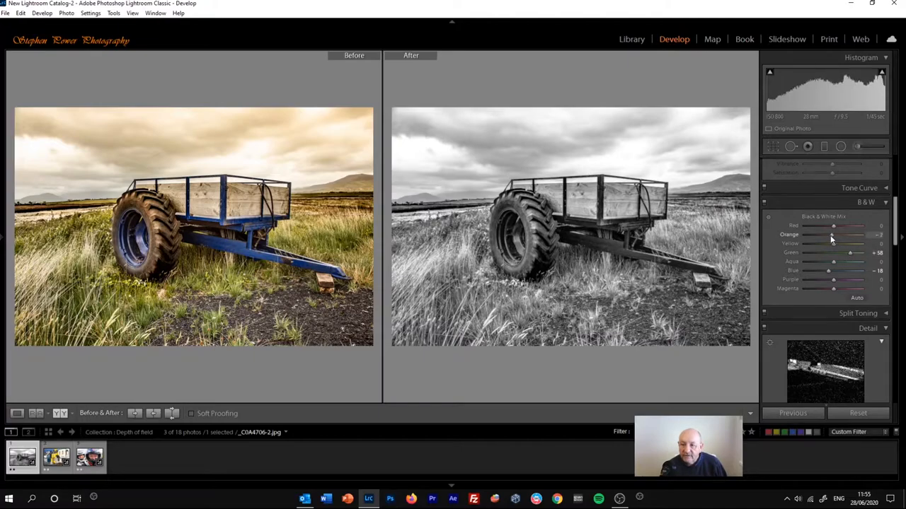
pyautogui.moveTo(849, 235); pyautogui.dragTo(832, 235)
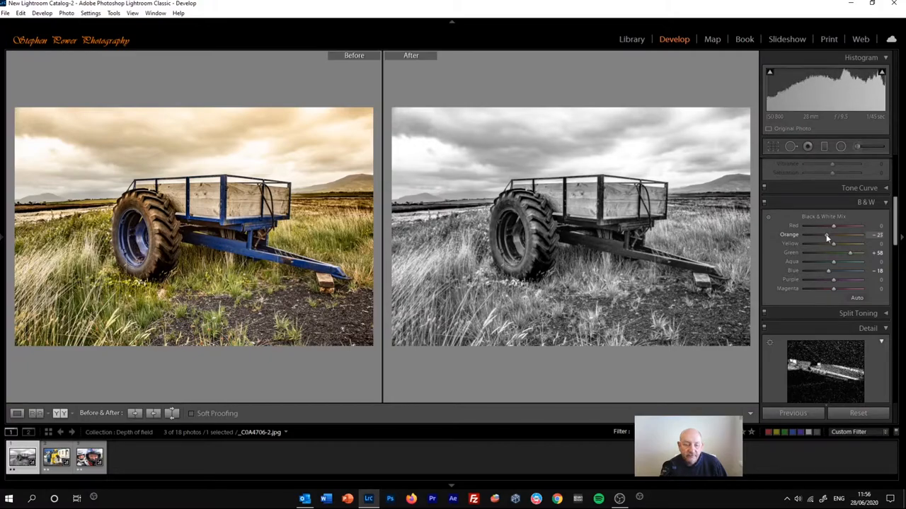
pyautogui.moveTo(828, 235); pyautogui.dragTo(823, 235)
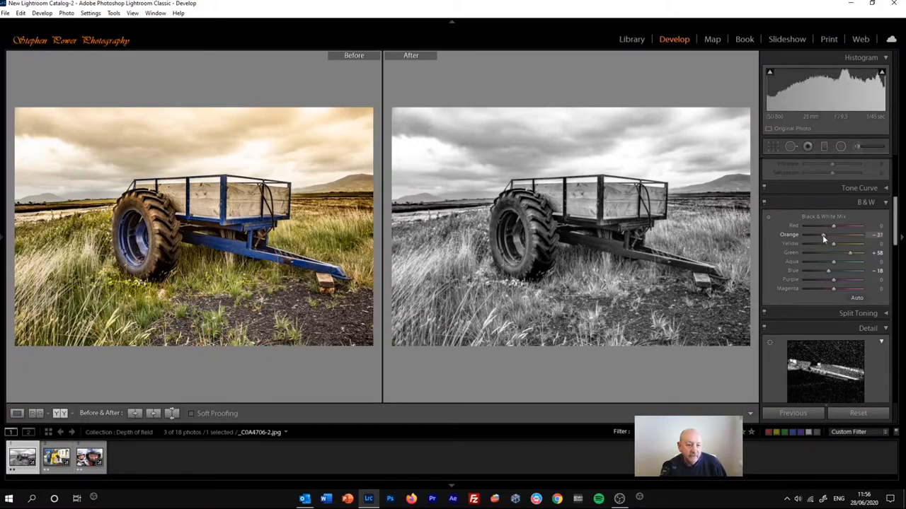
pyautogui.moveTo(835, 235); pyautogui.dragTo(814, 235)
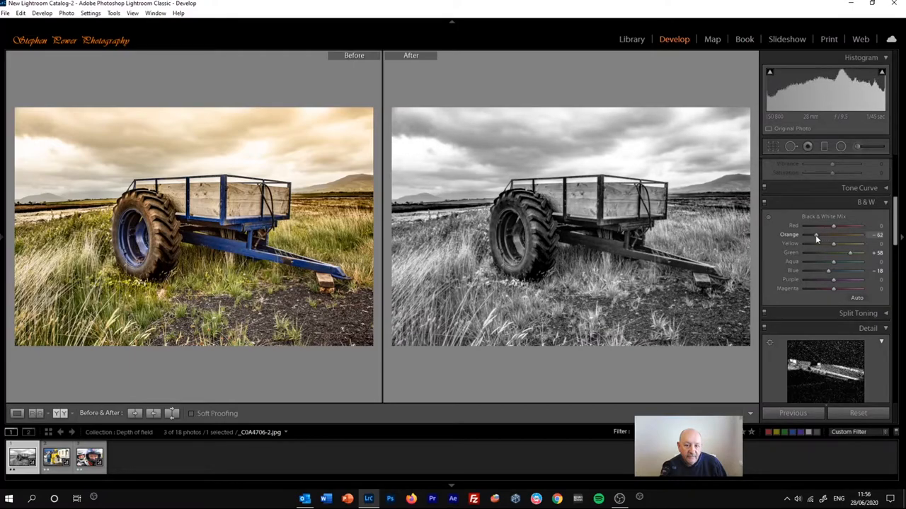
pyautogui.moveTo(814, 235); pyautogui.dragTo(832, 235)
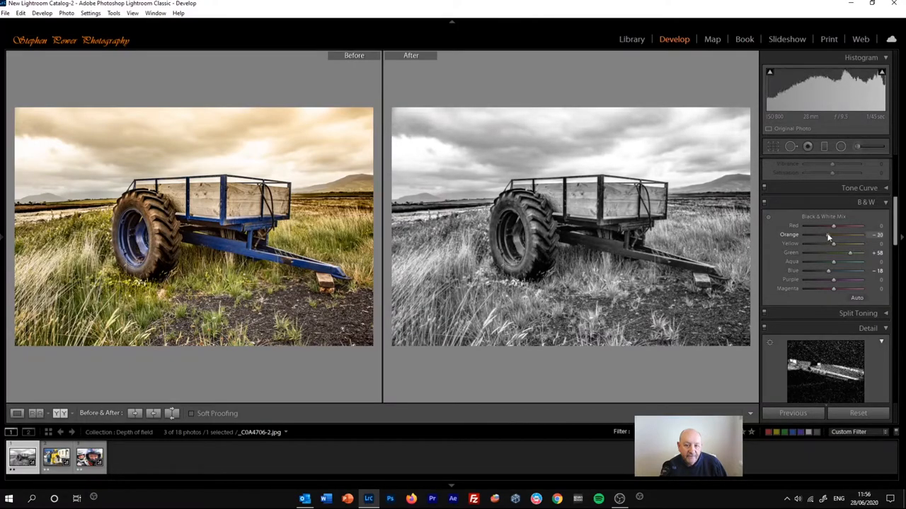
pyautogui.moveTo(833, 235); pyautogui.dragTo(820, 235)
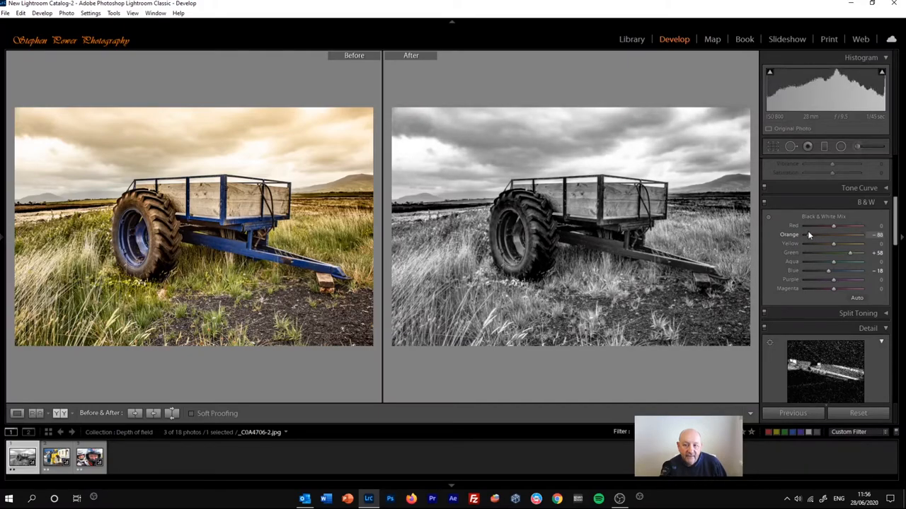
pyautogui.moveTo(842, 234); pyautogui.dragTo(823, 235)
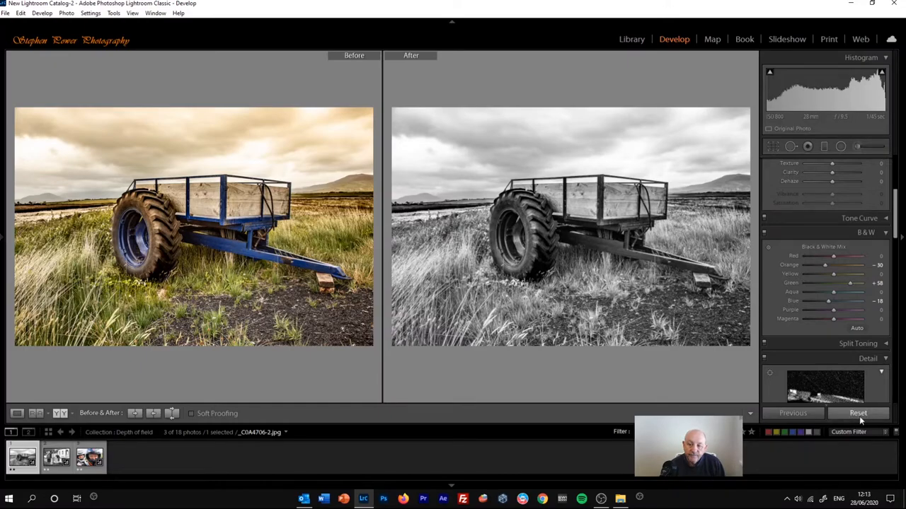
# - Reset the trailer edits and switch to the street of coloured houses photo
pyautogui.click(858, 413)
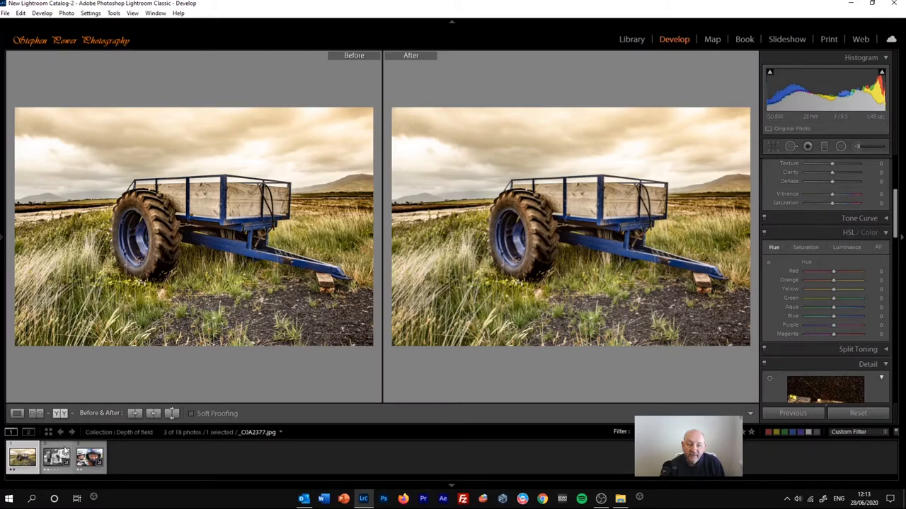
pyautogui.click(57, 459)
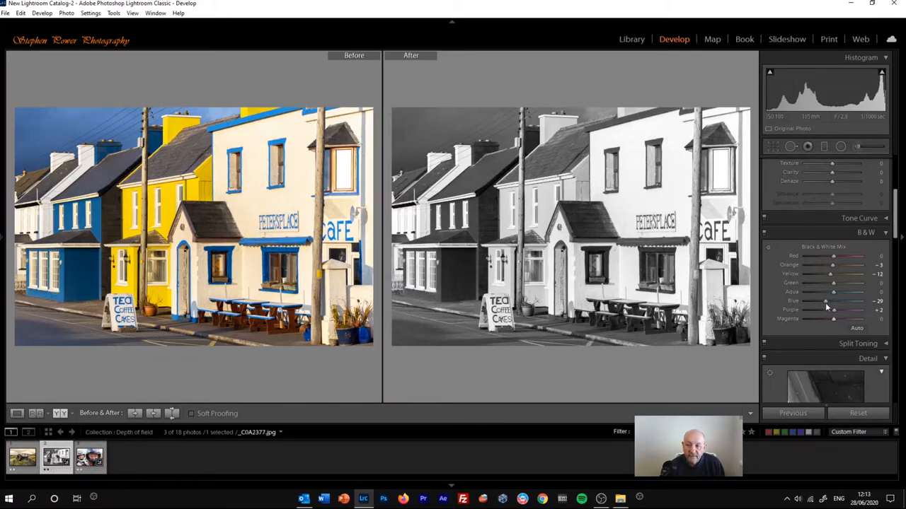
pyautogui.moveTo(796, 269)
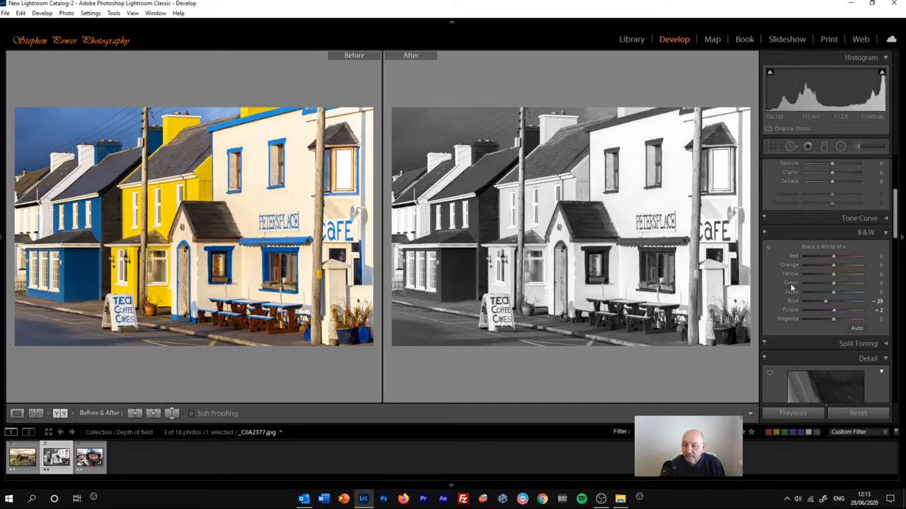
pyautogui.moveTo(791, 306)
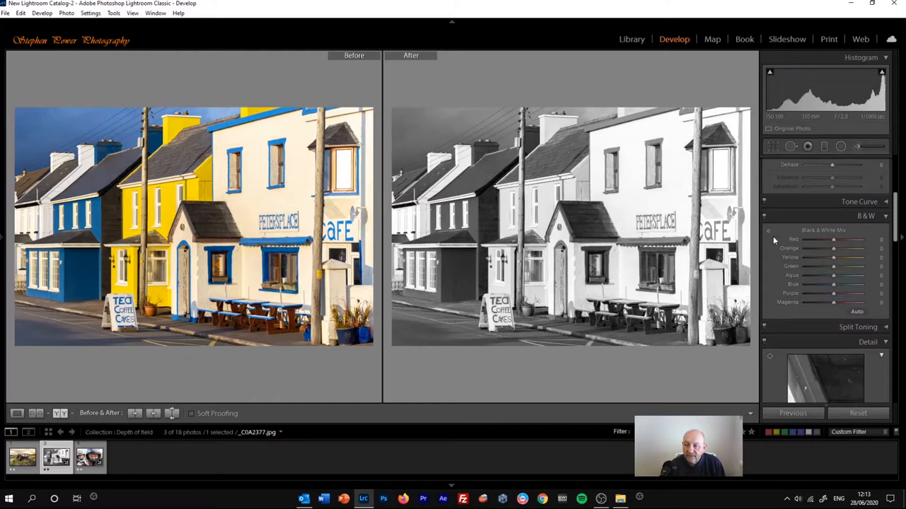
pyautogui.moveTo(769, 232)
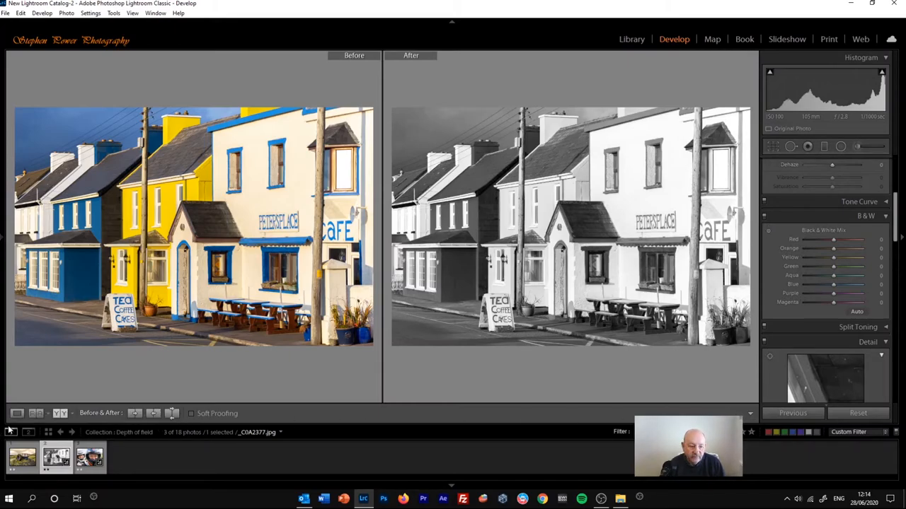
# - In Loupe view, drag the targeted adjustment tool on the left and neighbouring house fronts
pyautogui.click(17, 413)
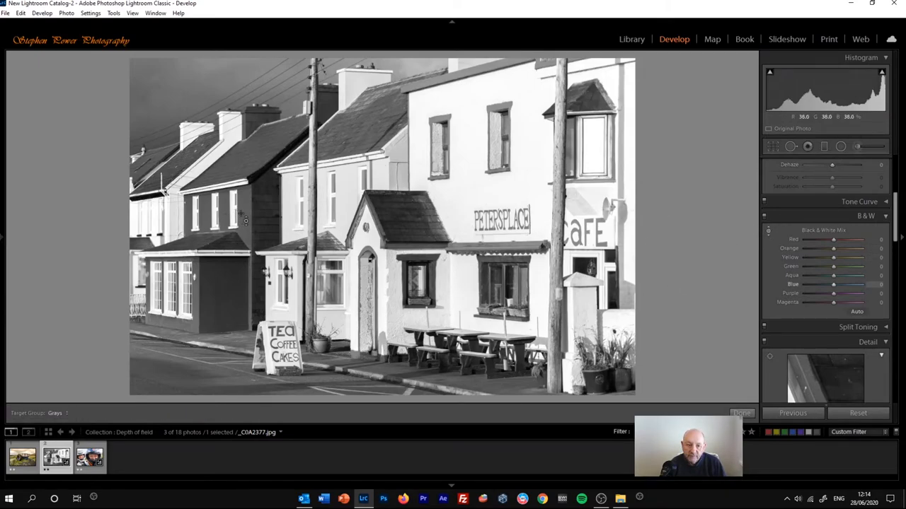
pyautogui.moveTo(832, 285); pyautogui.dragTo(825, 285)
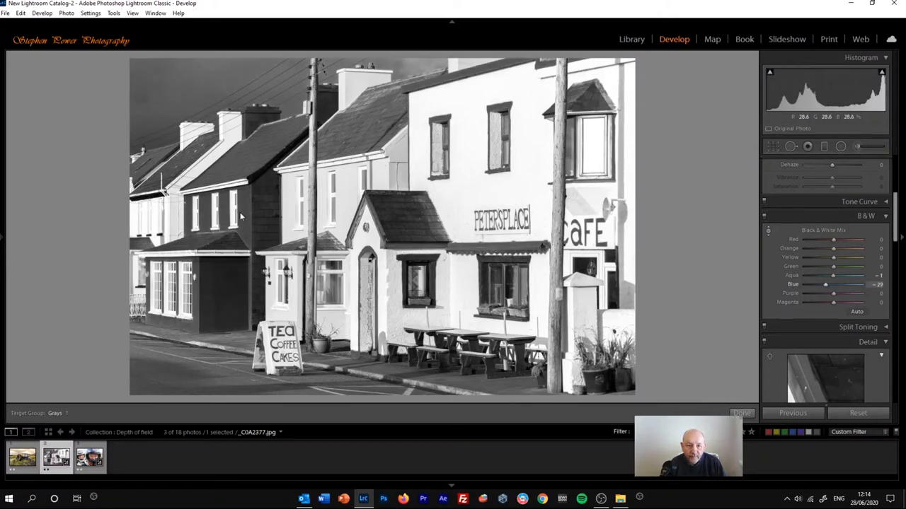
pyautogui.moveTo(827, 283); pyautogui.dragTo(829, 283)
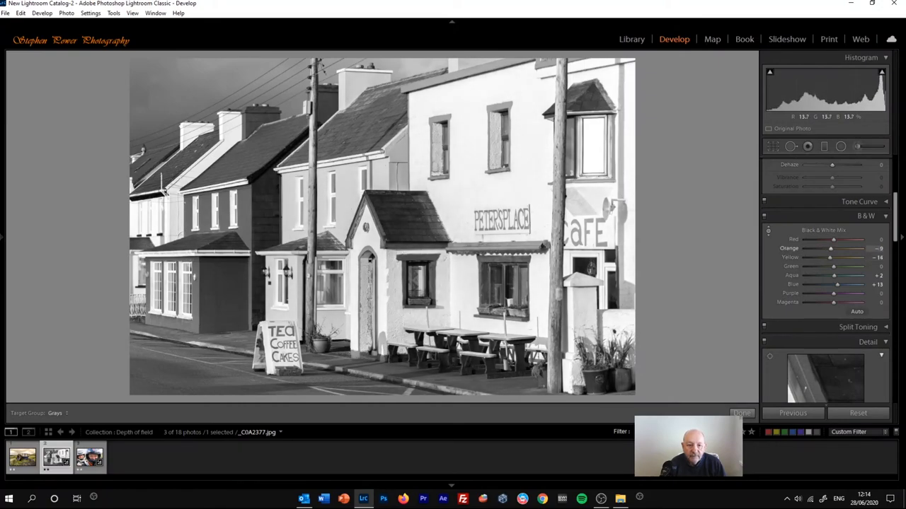
pyautogui.moveTo(833, 283); pyautogui.dragTo(841, 283)
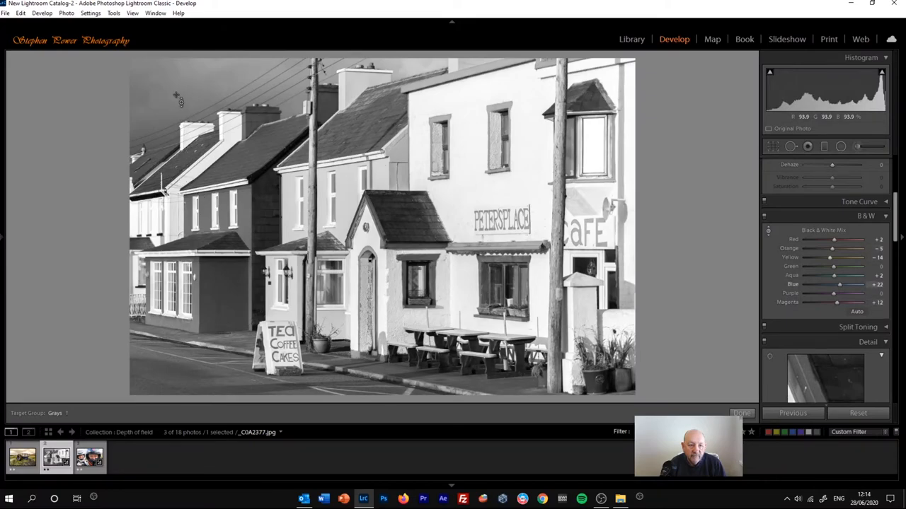
pyautogui.moveTo(840, 283); pyautogui.dragTo(848, 283)
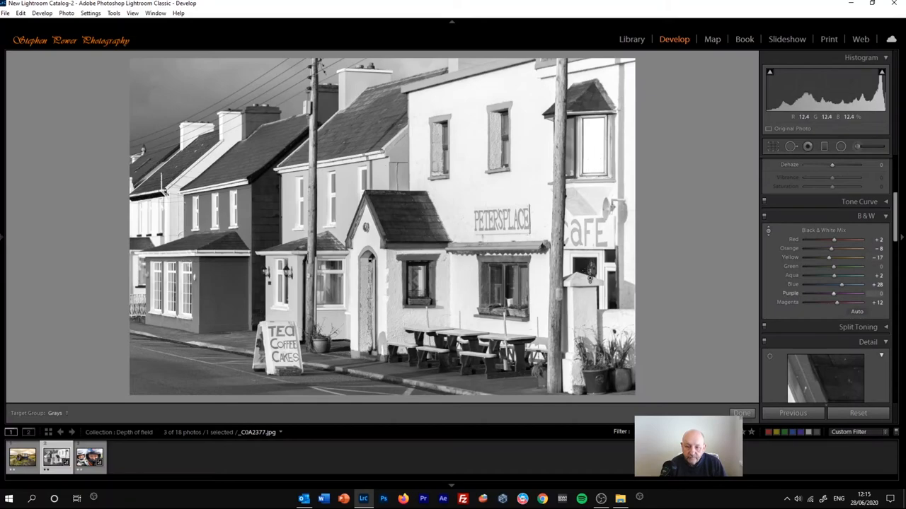
# - Adjust the grey tones of further painted house fronts directly on the photo
pyautogui.moveTo(824, 258); pyautogui.dragTo(833, 257)
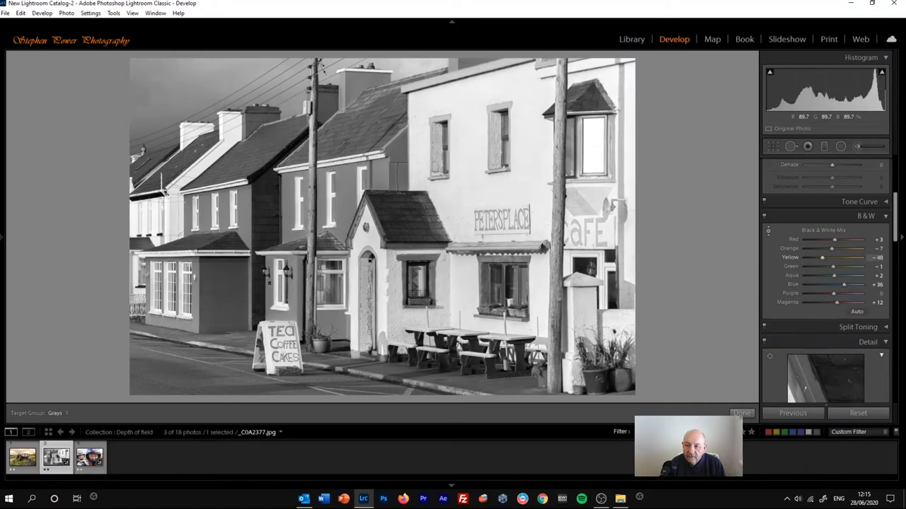
pyautogui.moveTo(834, 248); pyautogui.dragTo(829, 248)
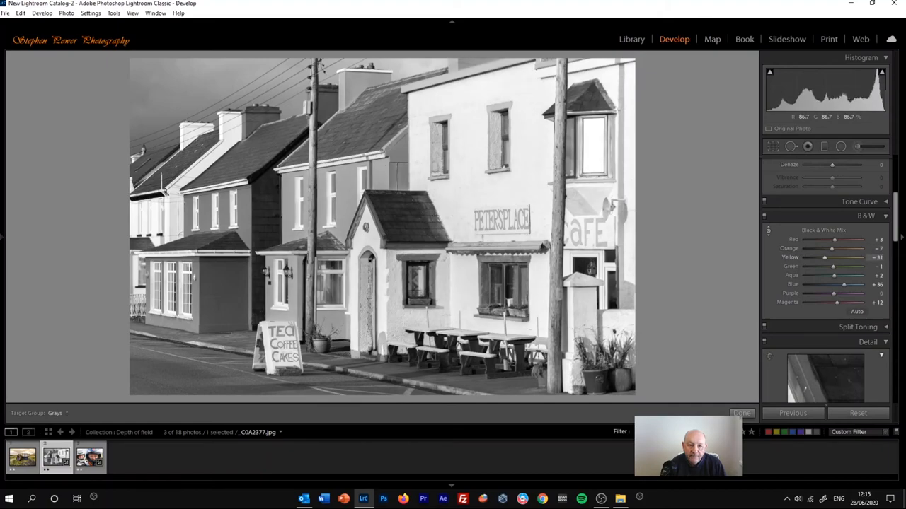
pyautogui.moveTo(833, 283); pyautogui.dragTo(849, 283)
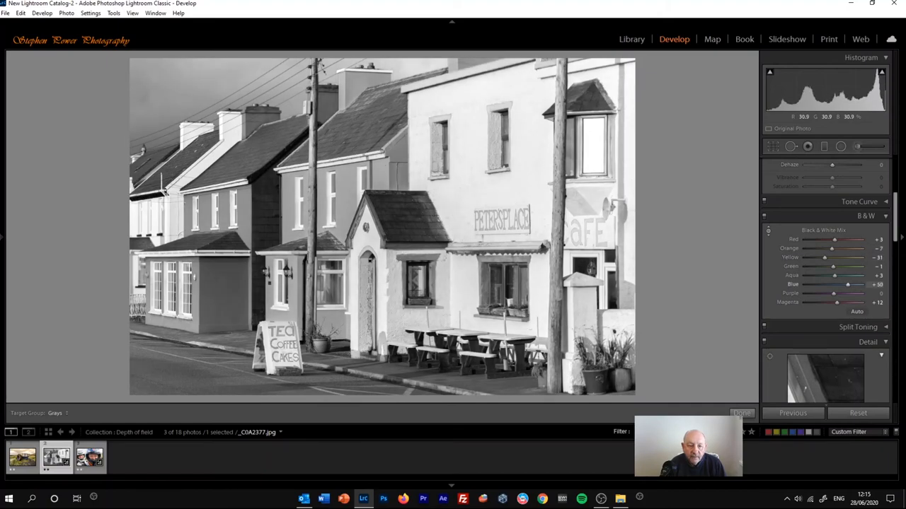